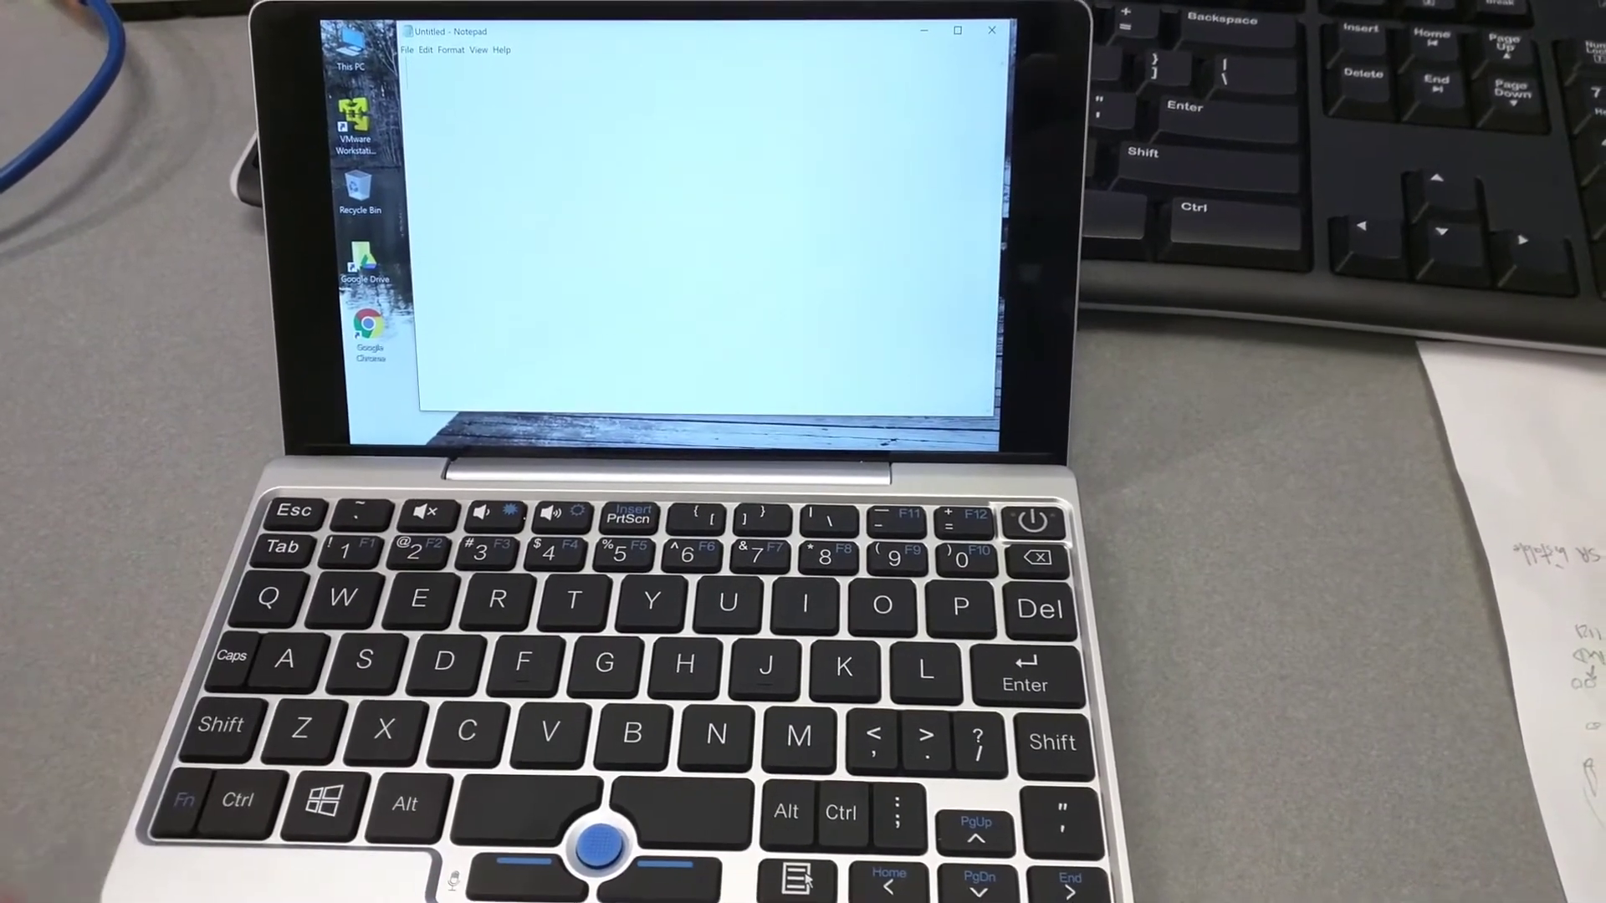
type("qwessd")
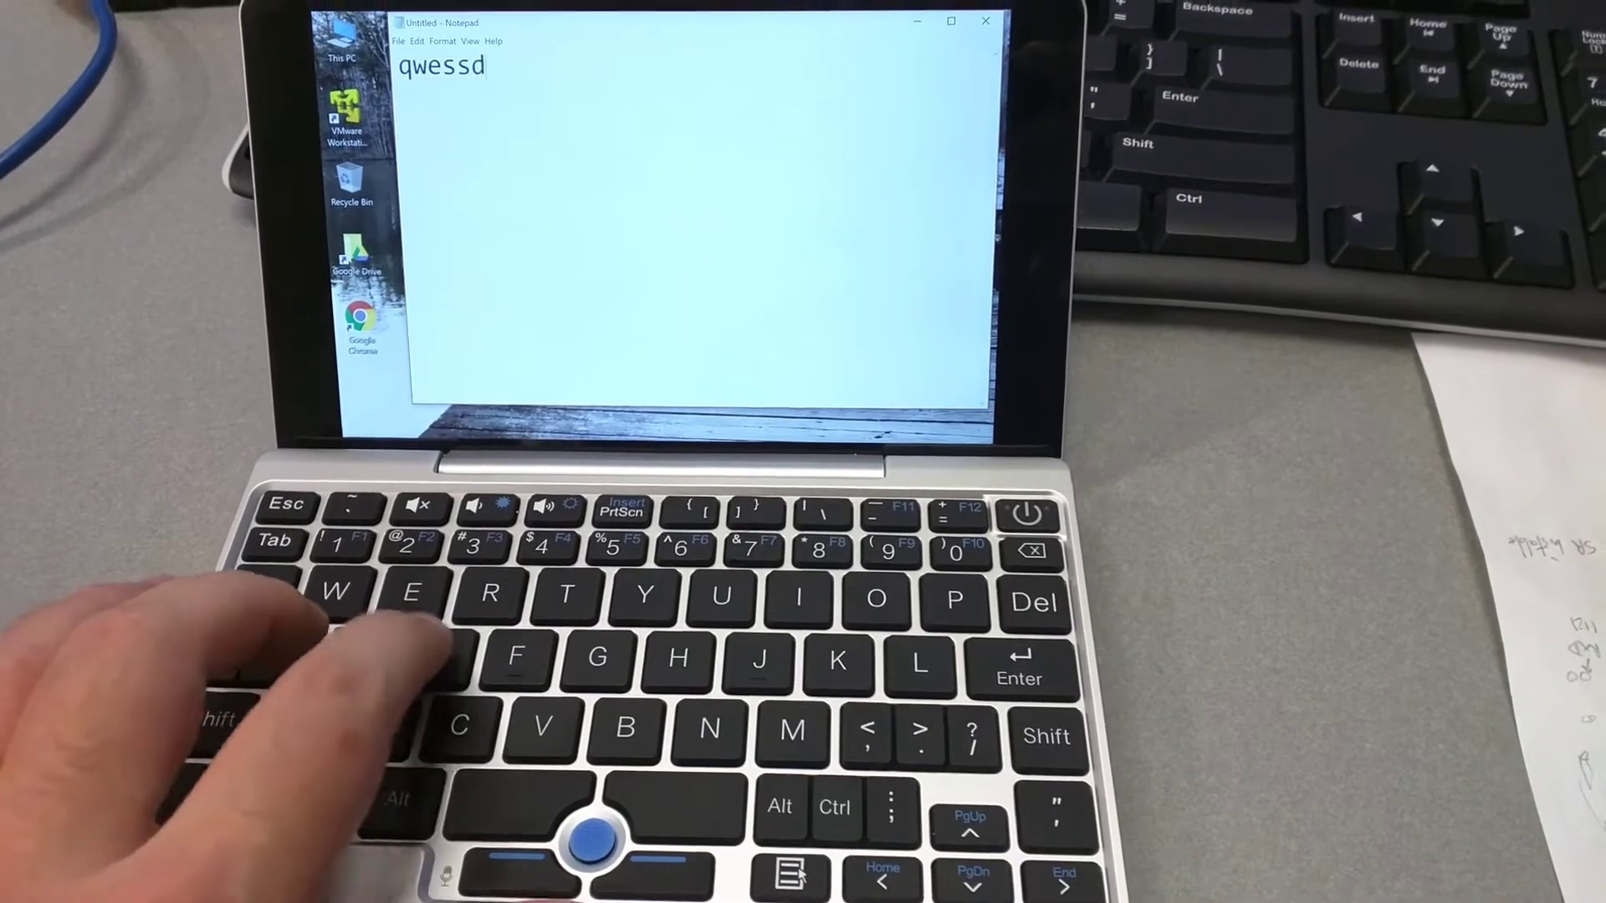
type("rfbh")
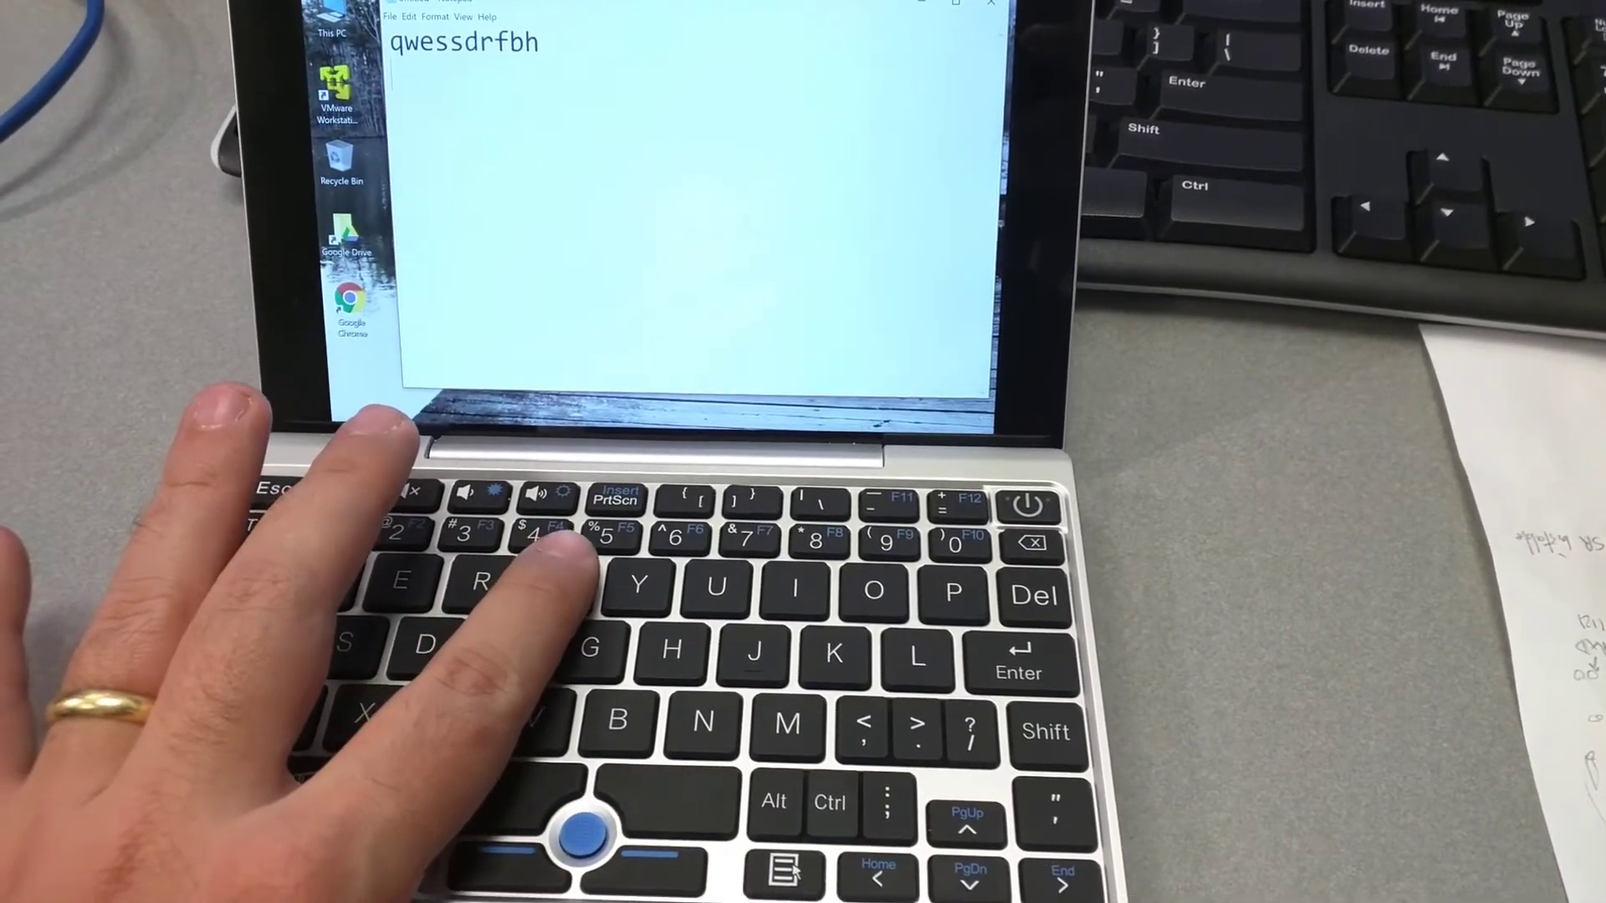
type("t")
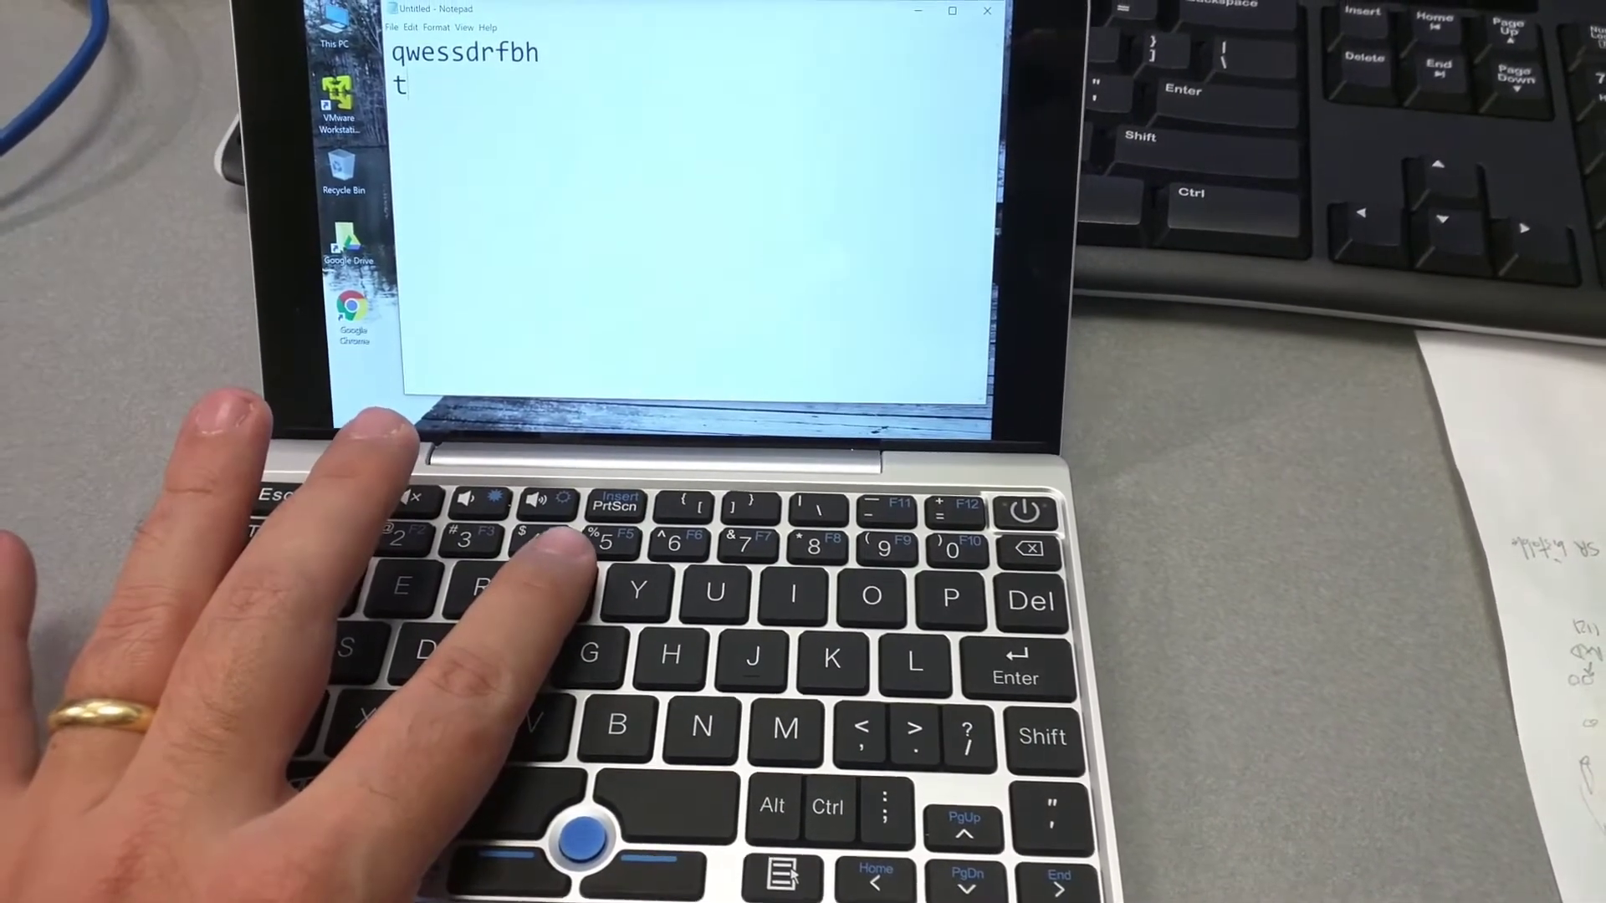
type("t")
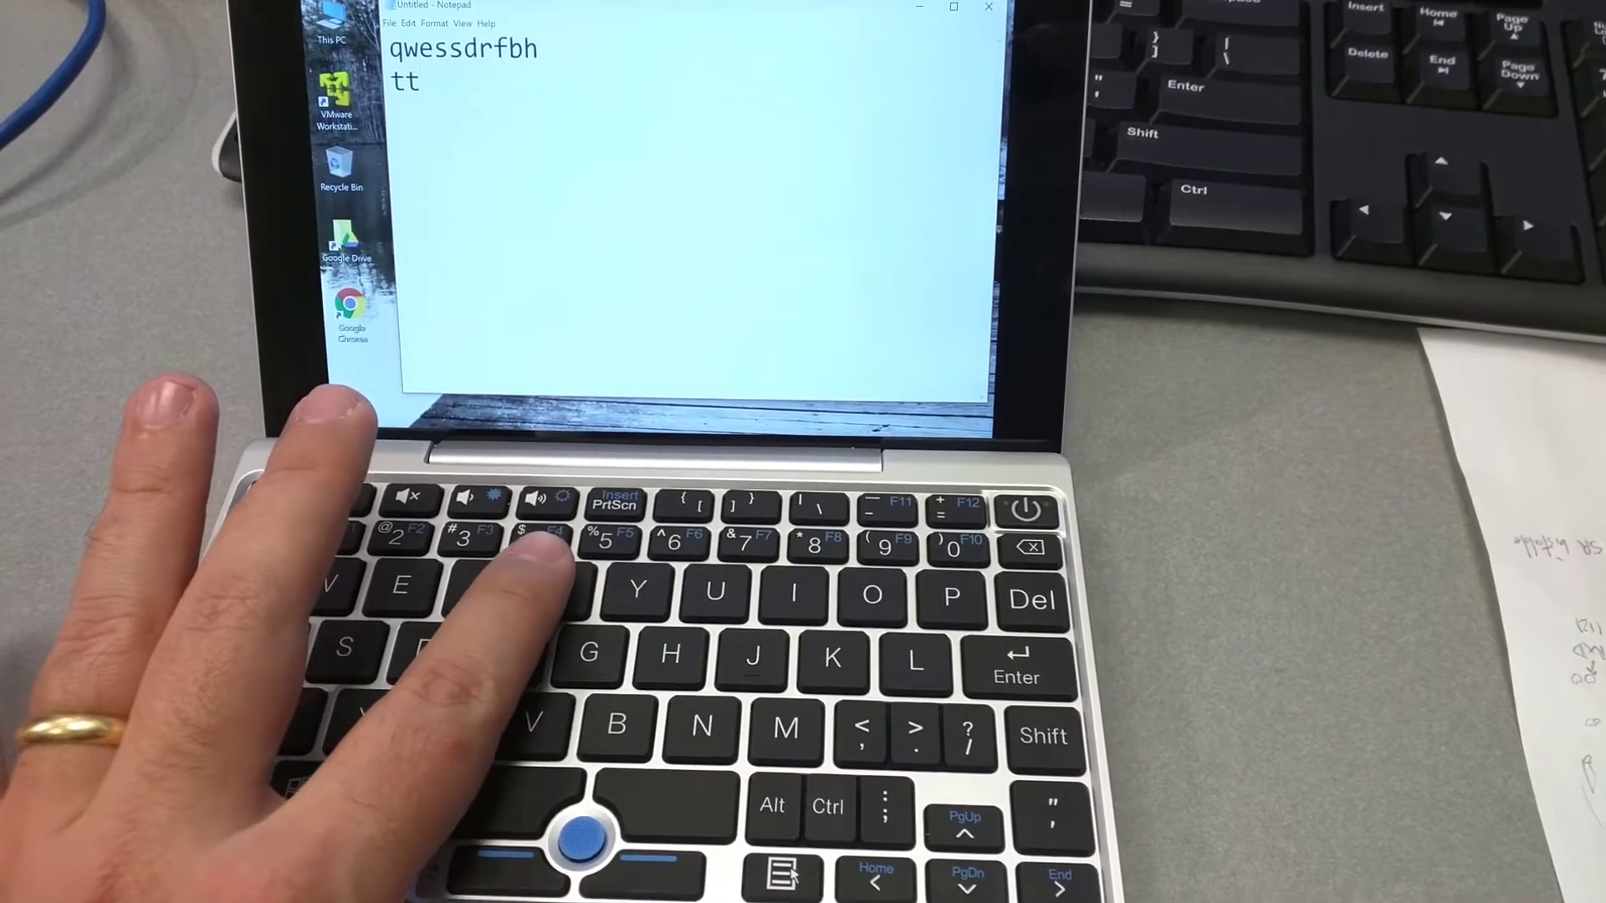
type("t")
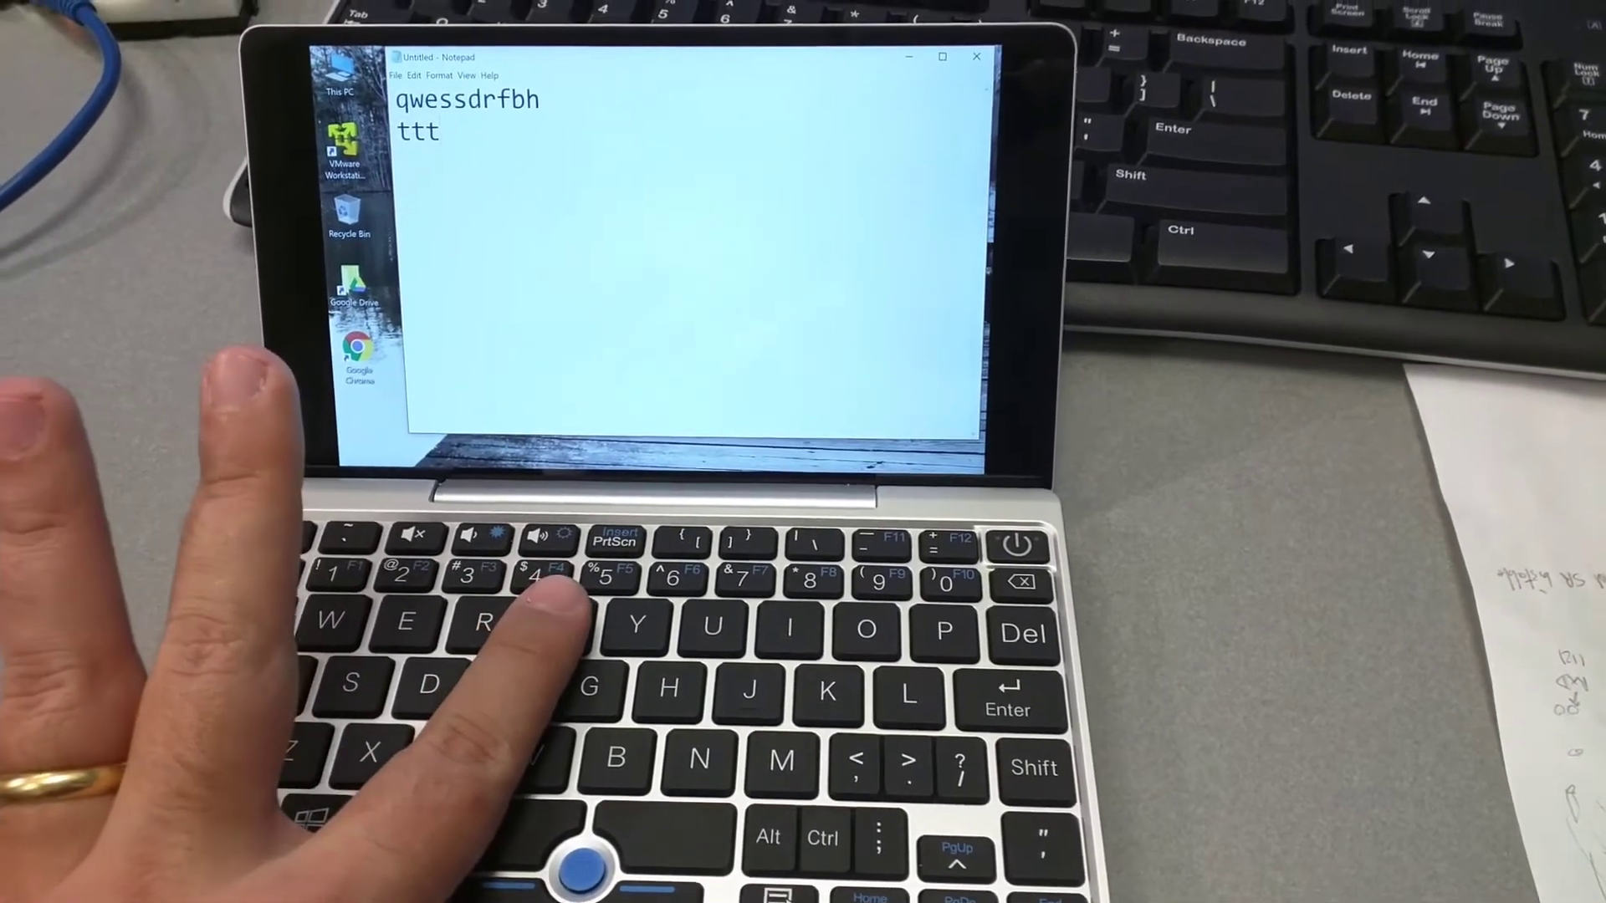
type("t")
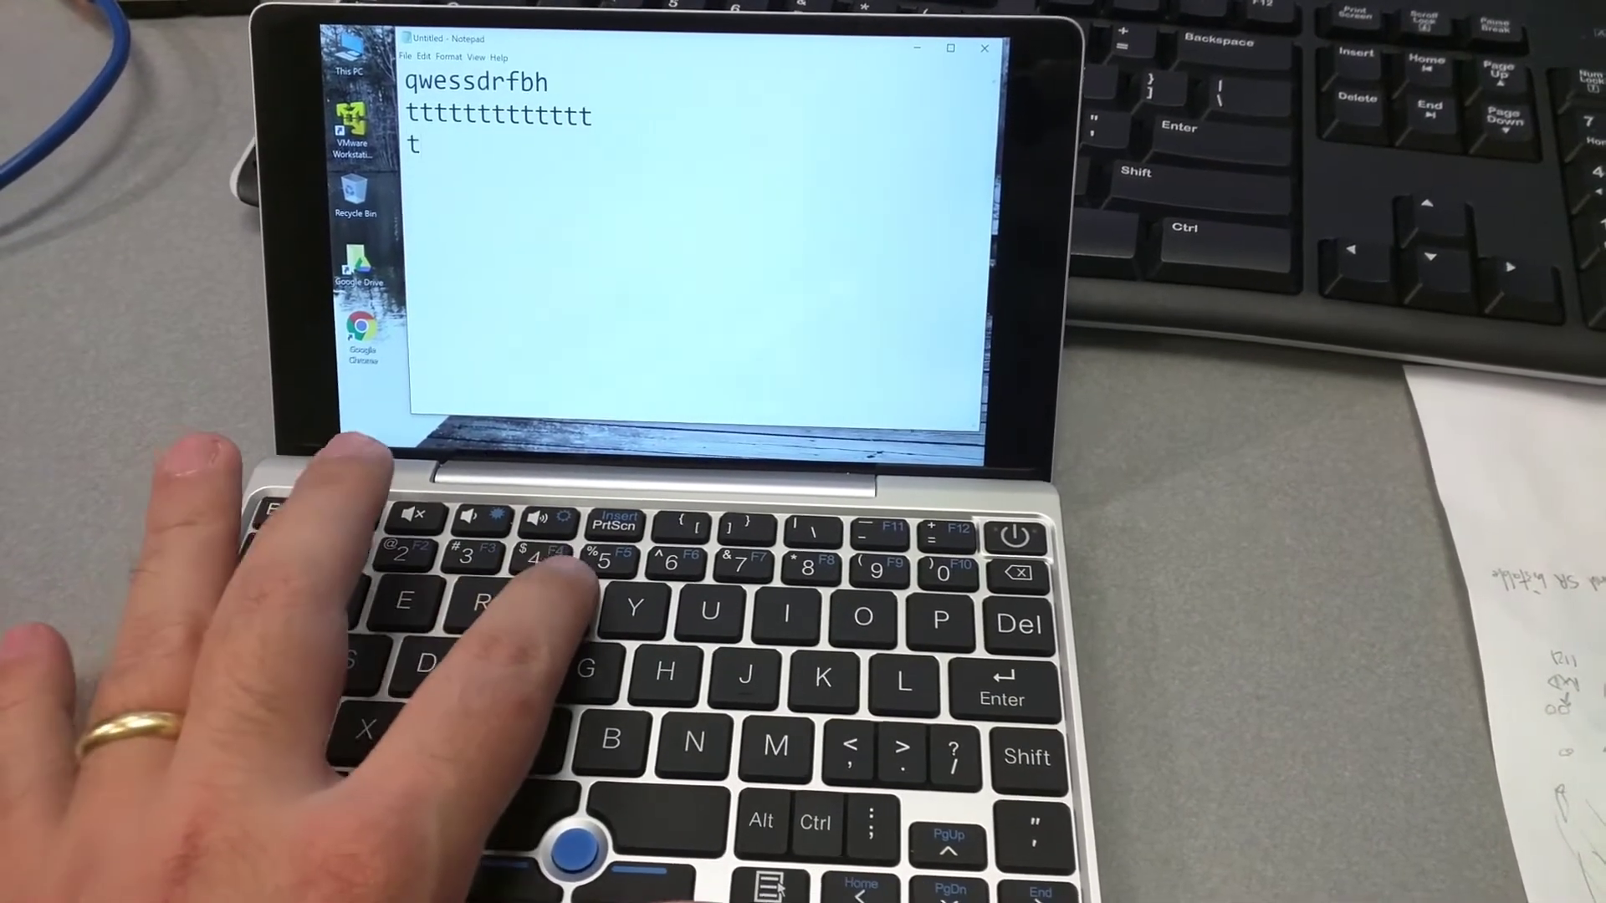
type("t")
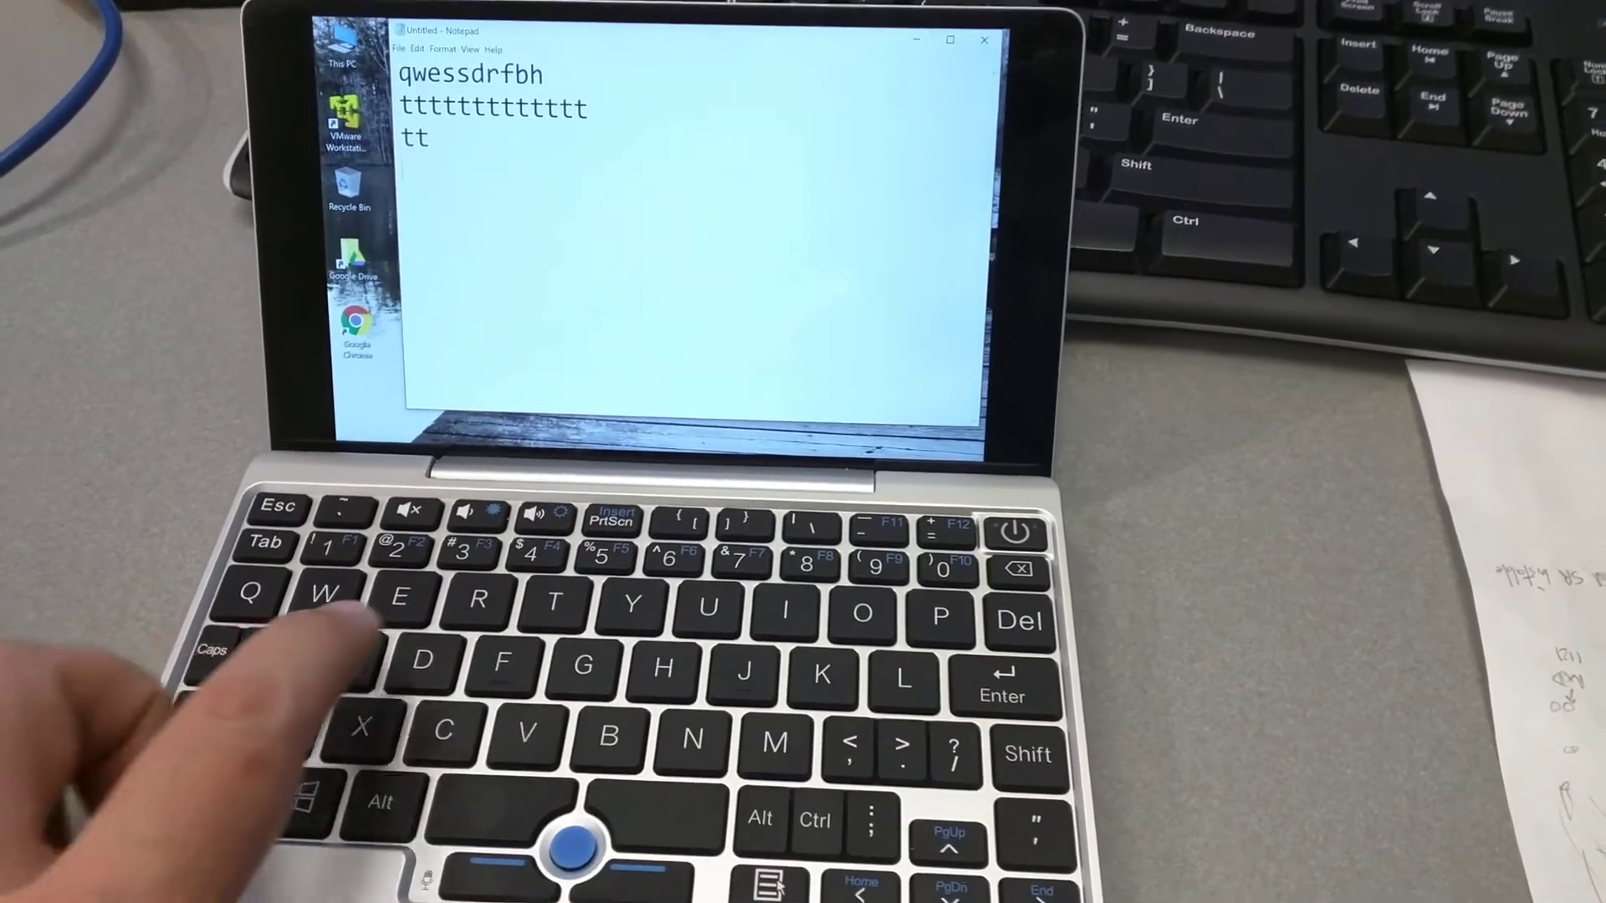
type("tt")
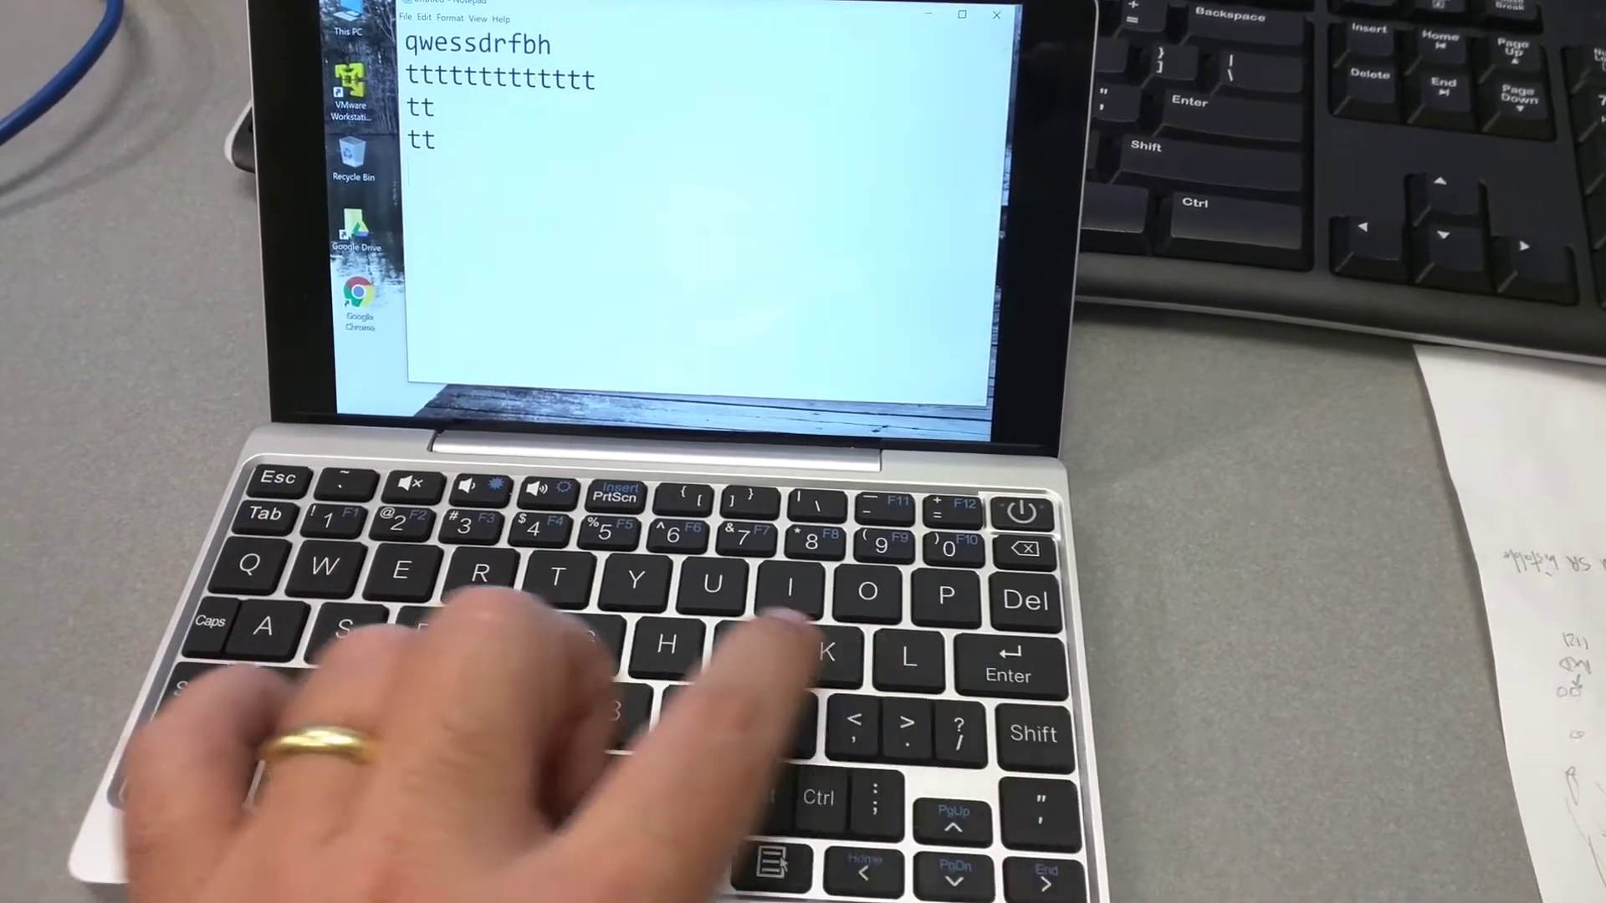
type("t")
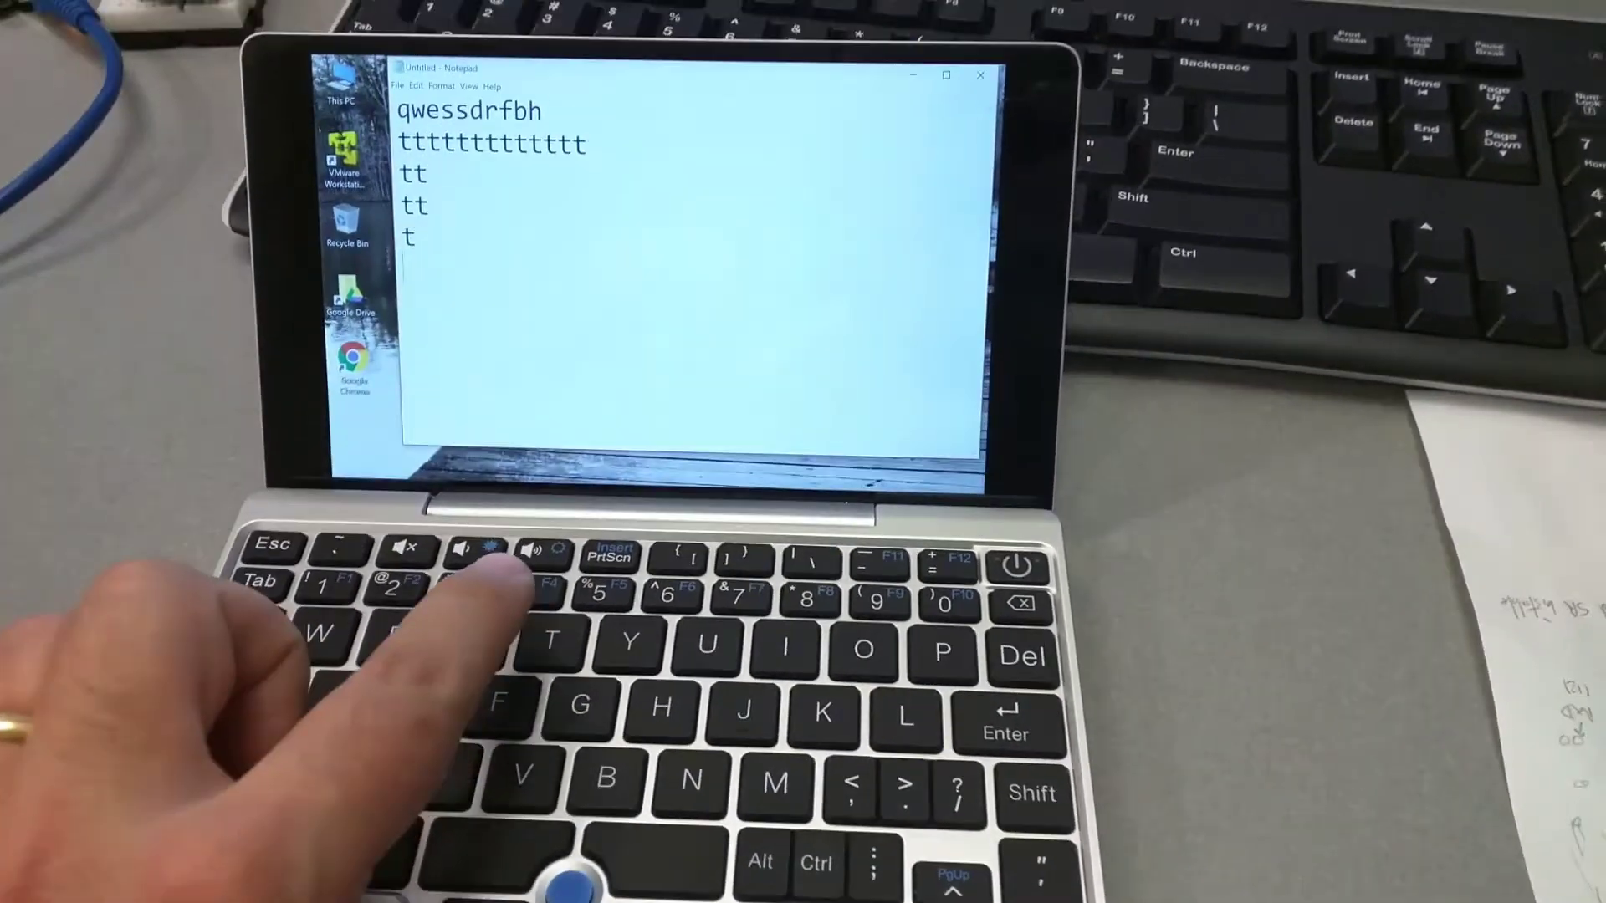
type("tt")
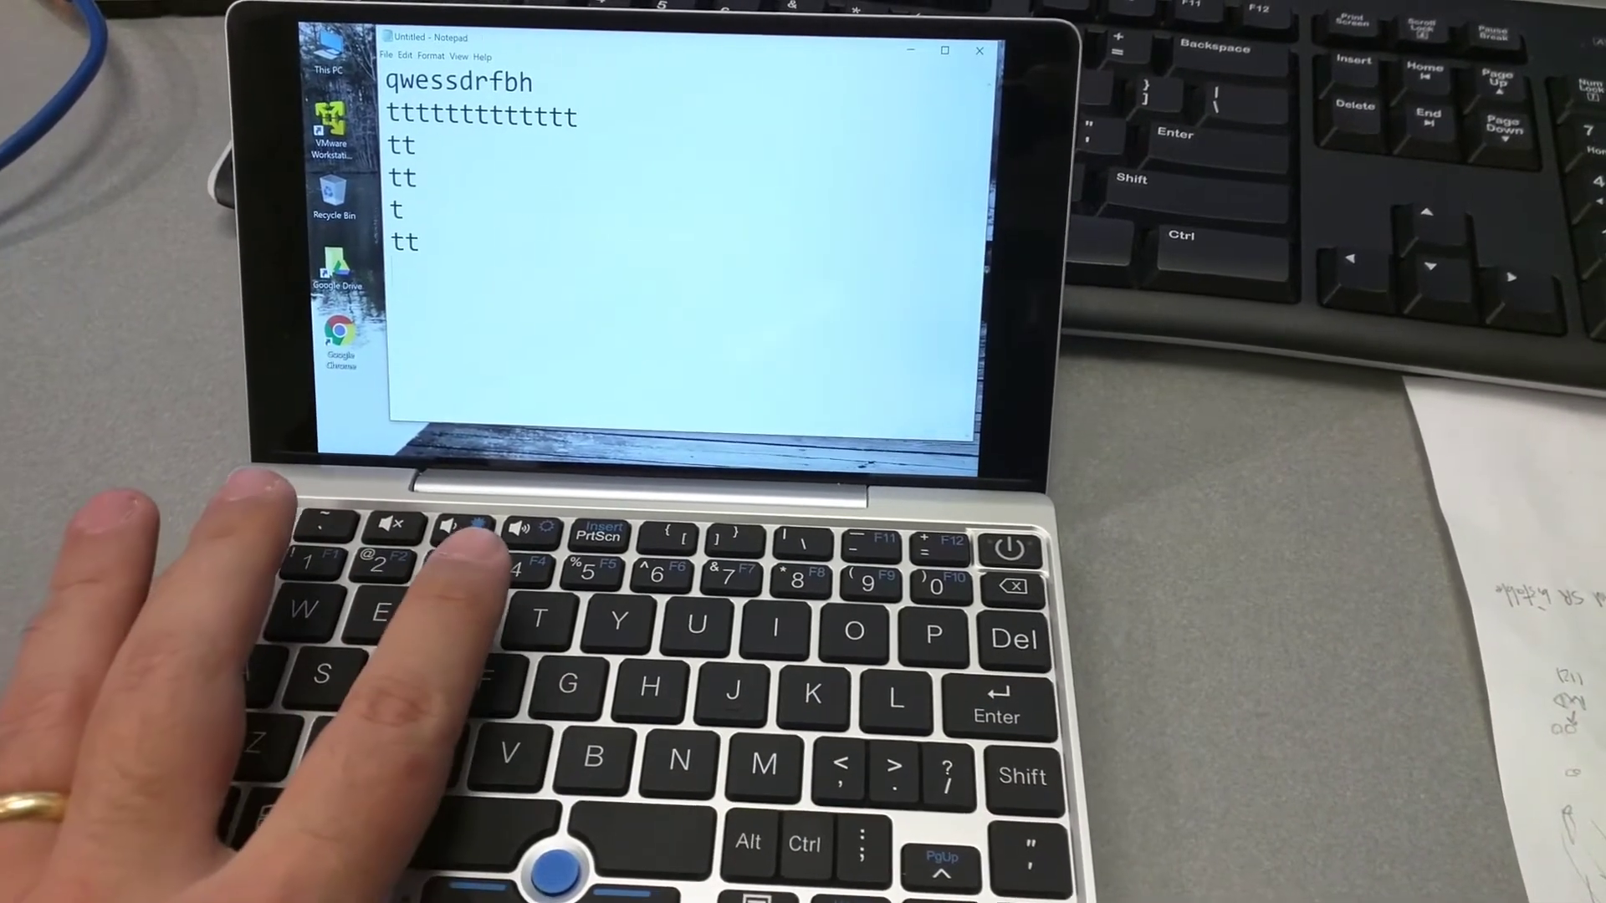
type("trtr")
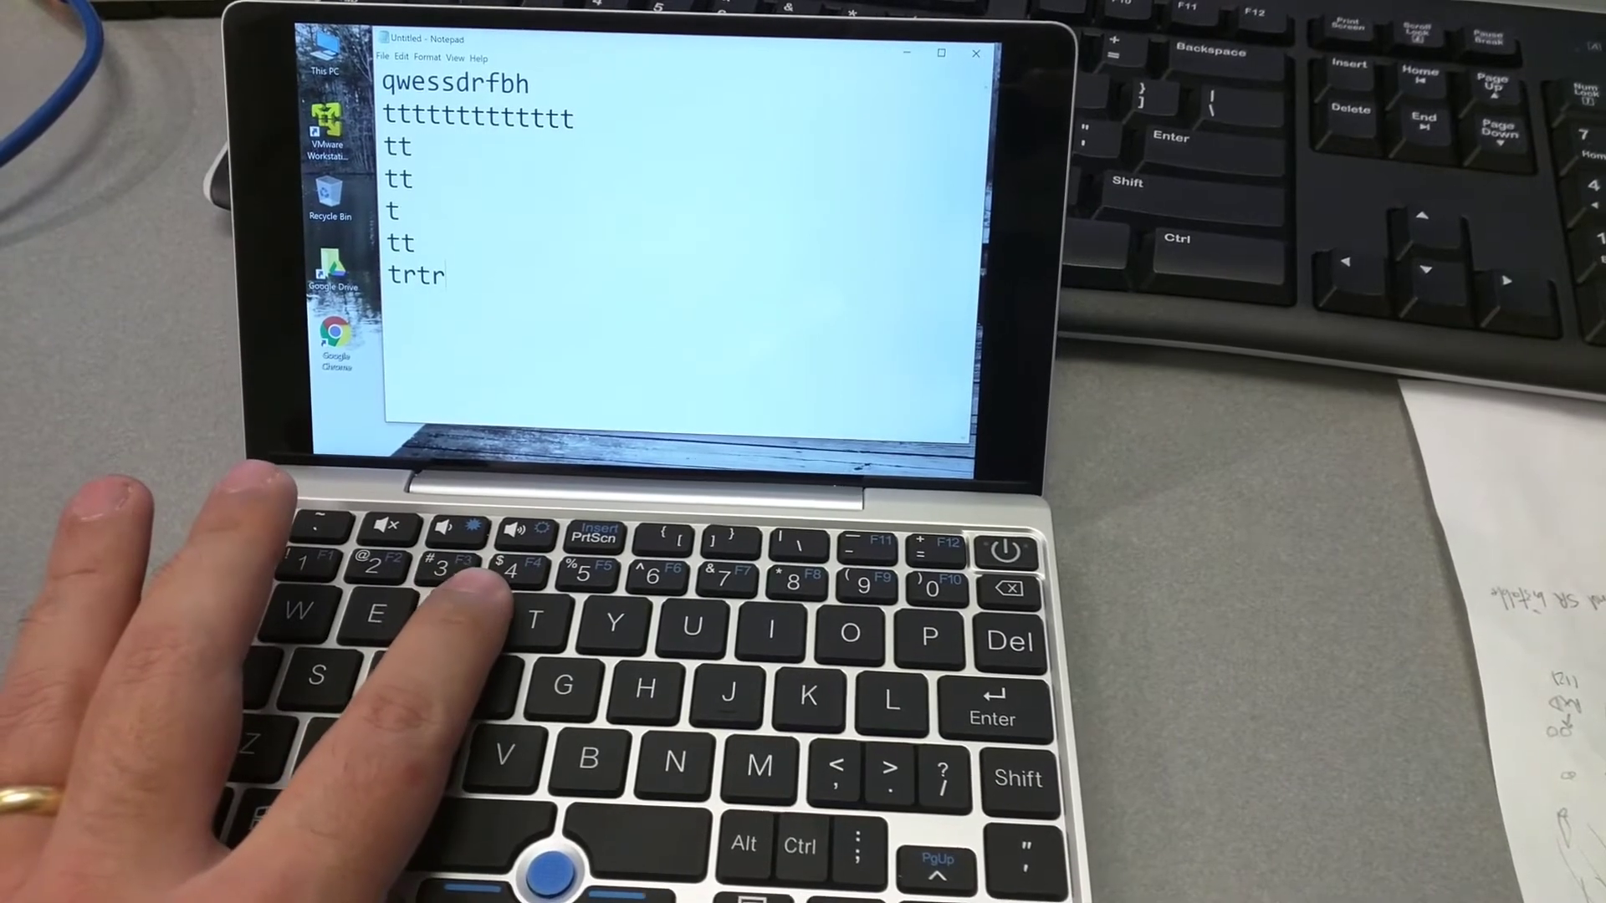
type("tr")
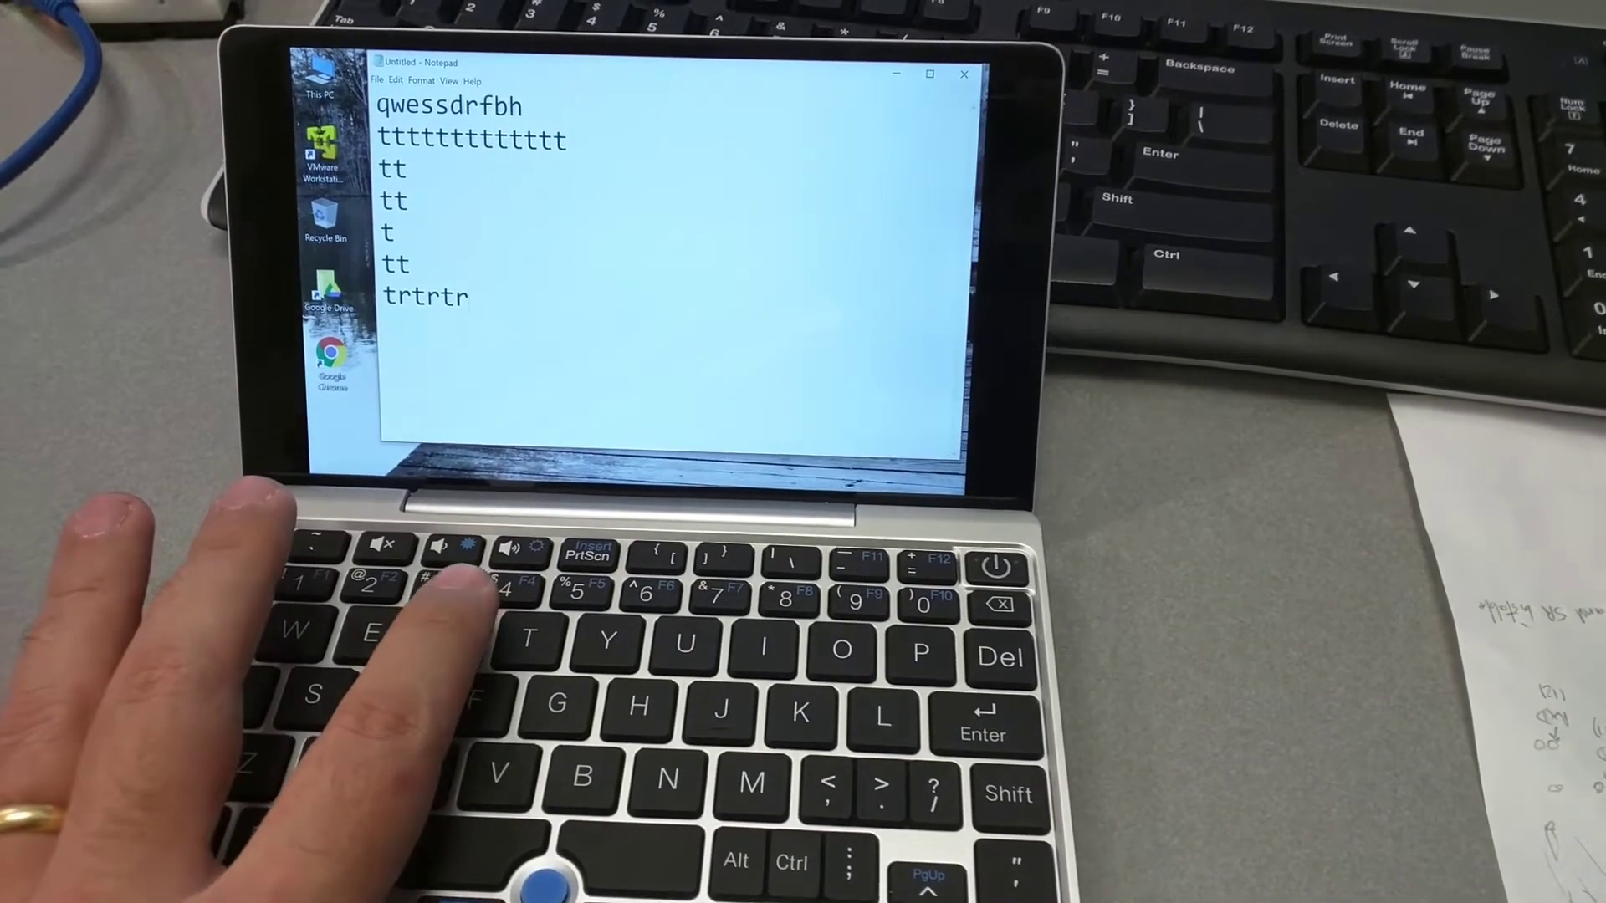
type("rrtrtt")
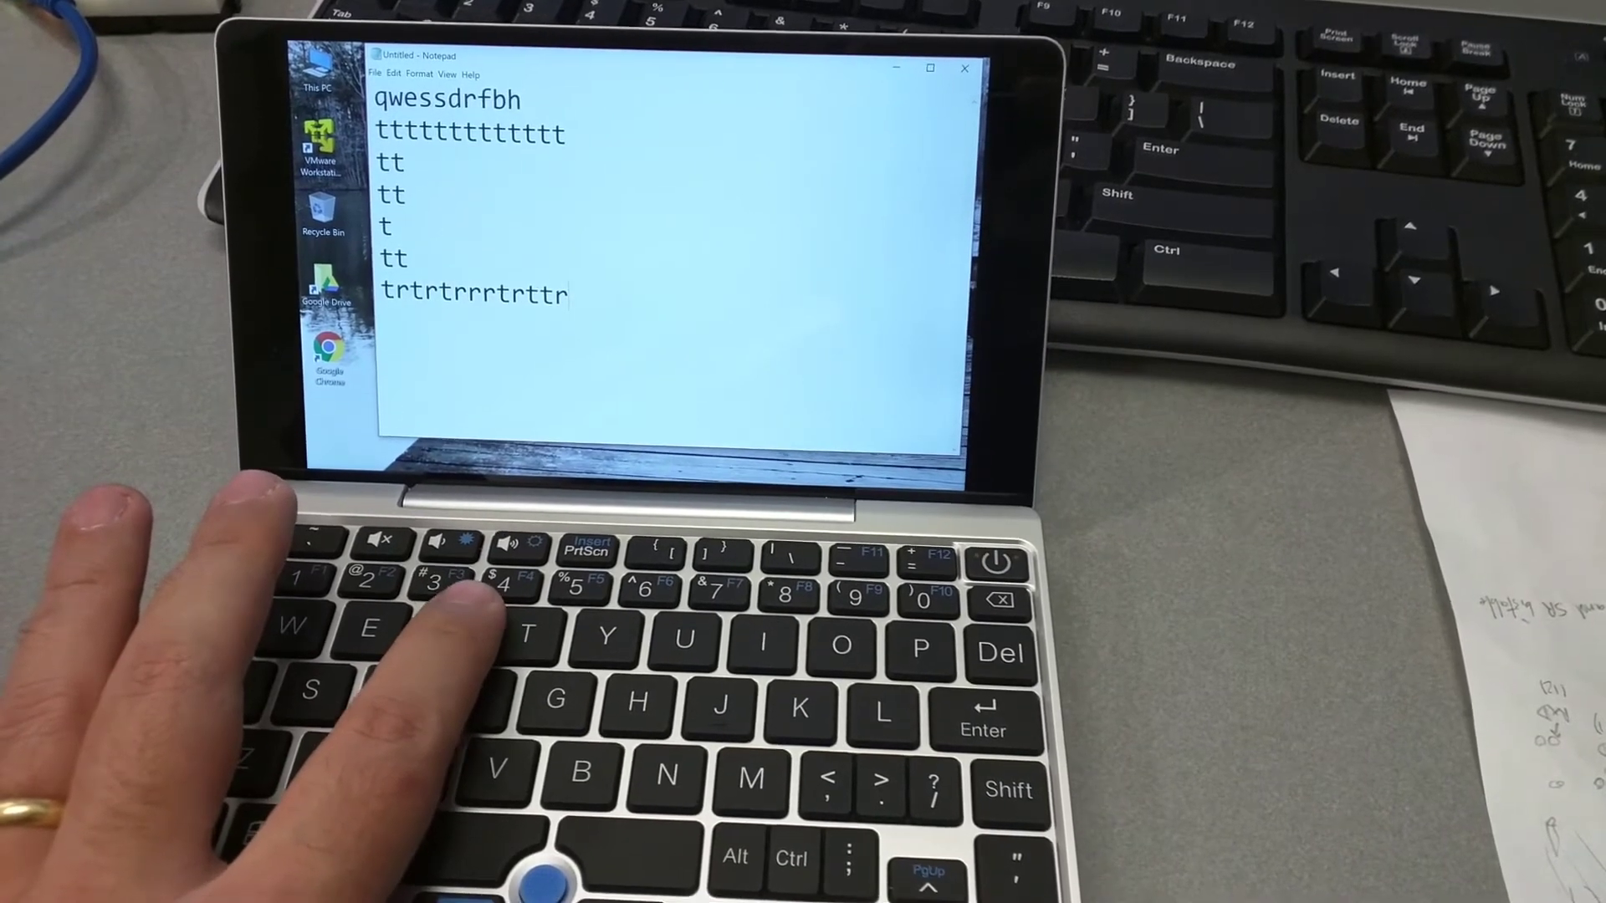
type("rrt")
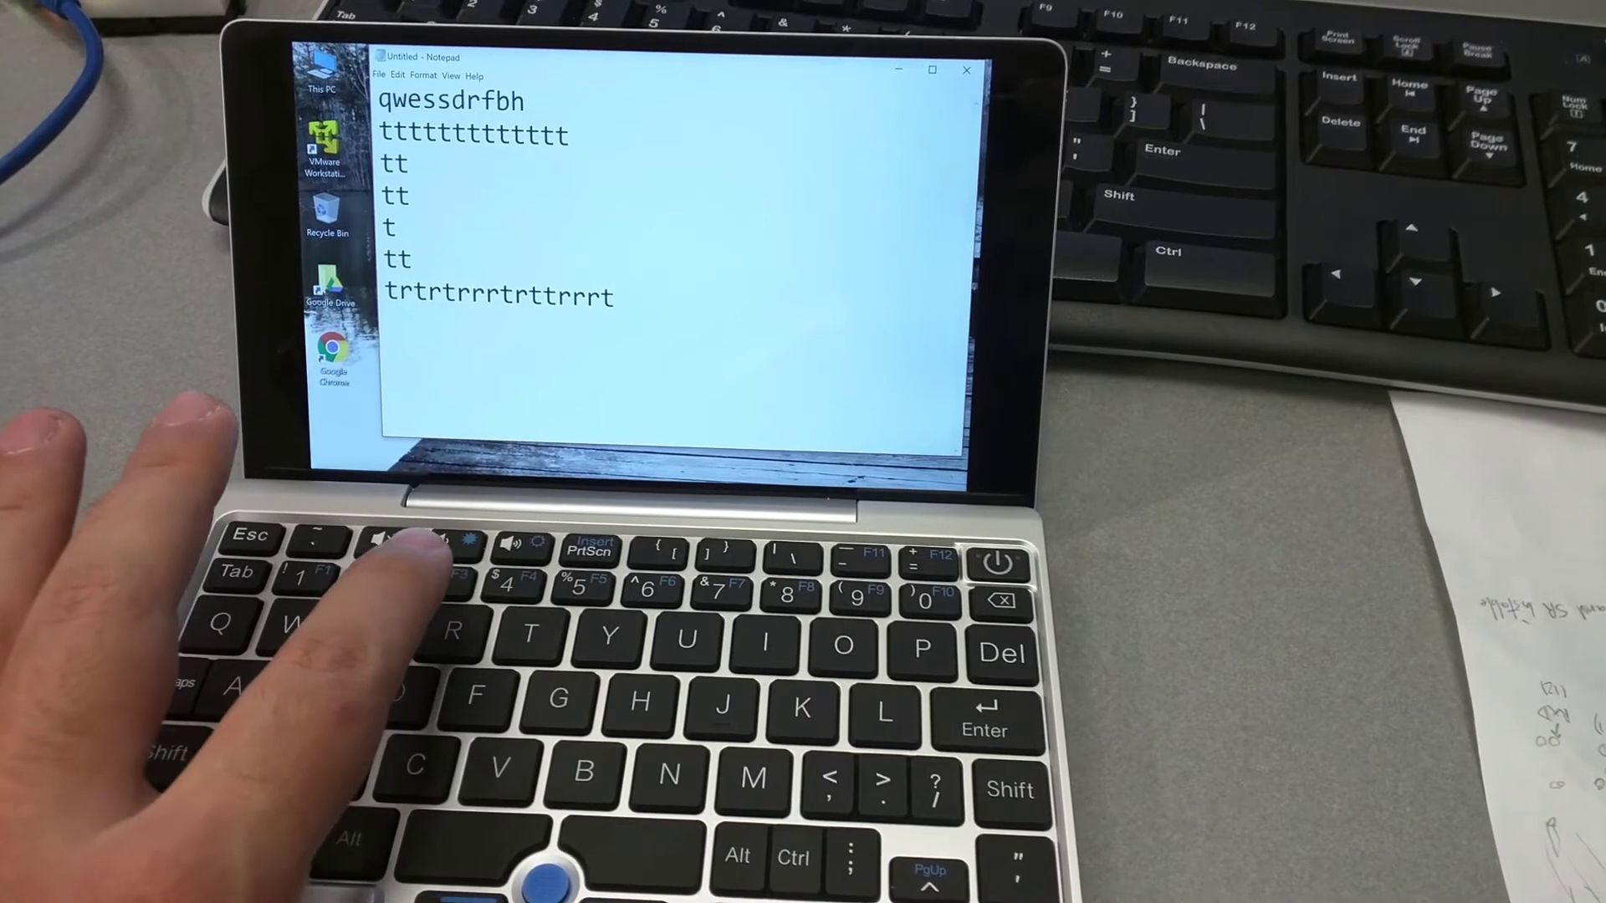
type("44t")
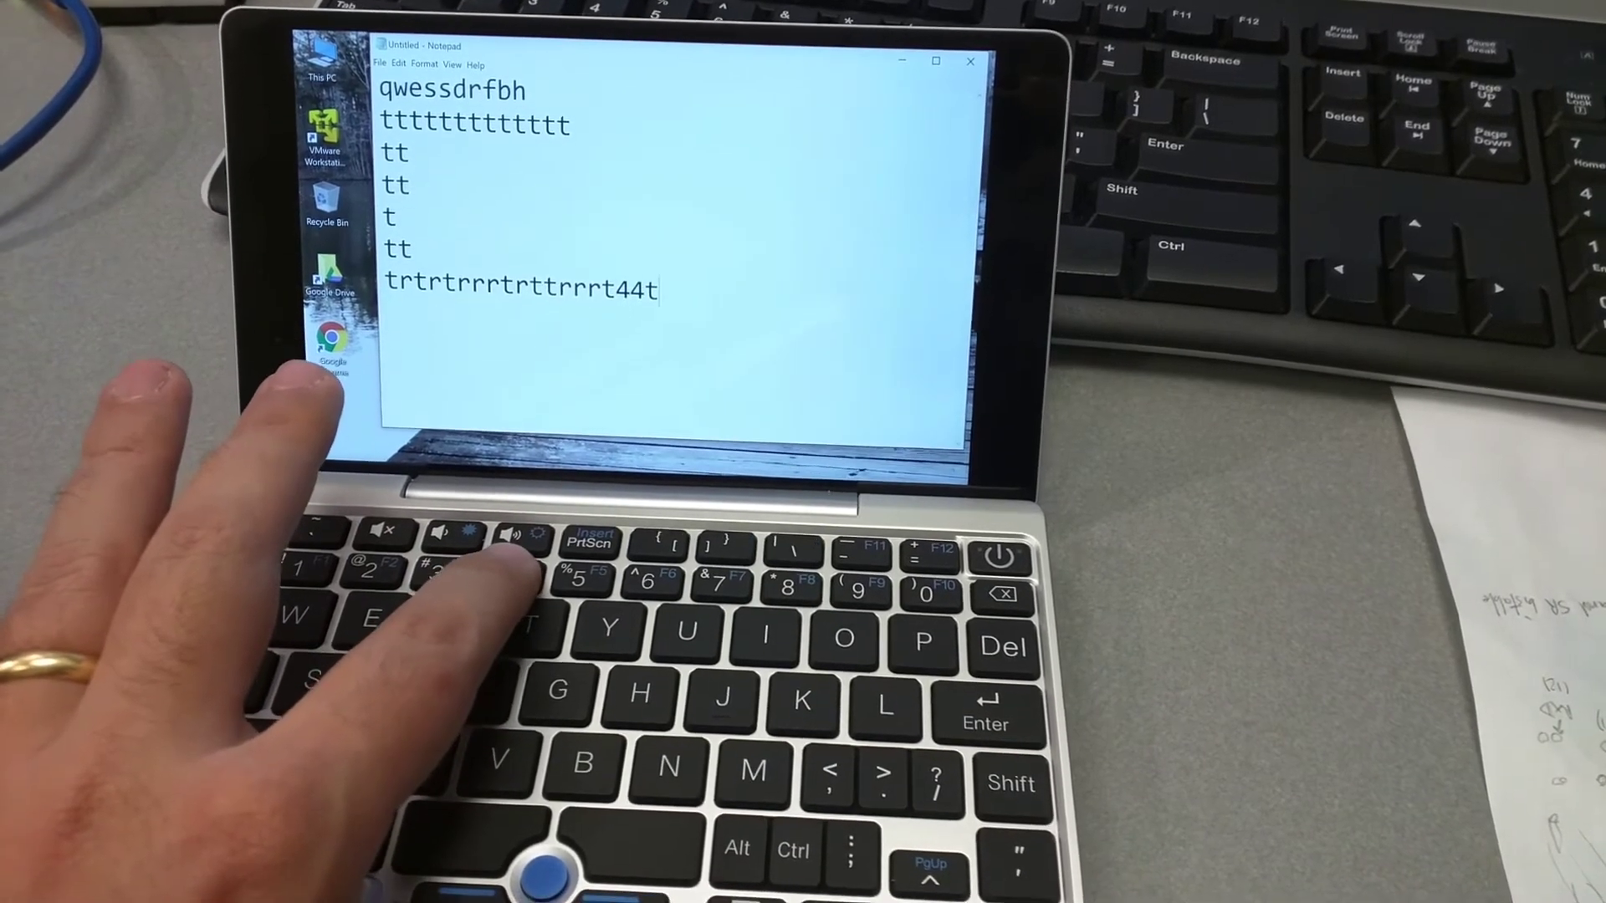
type("ty")
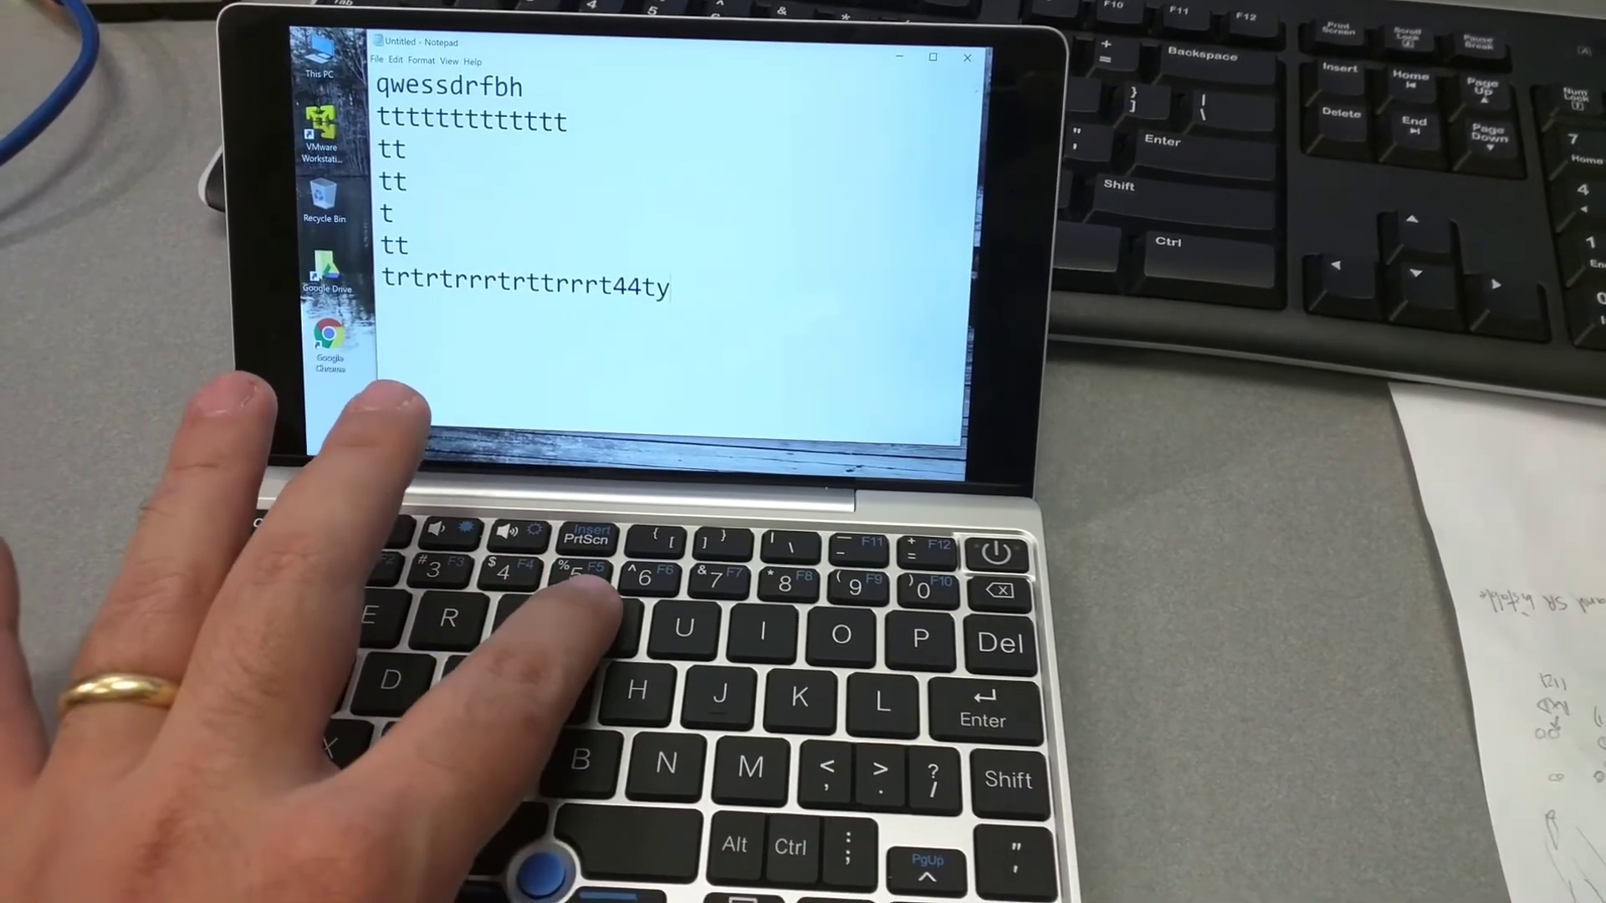